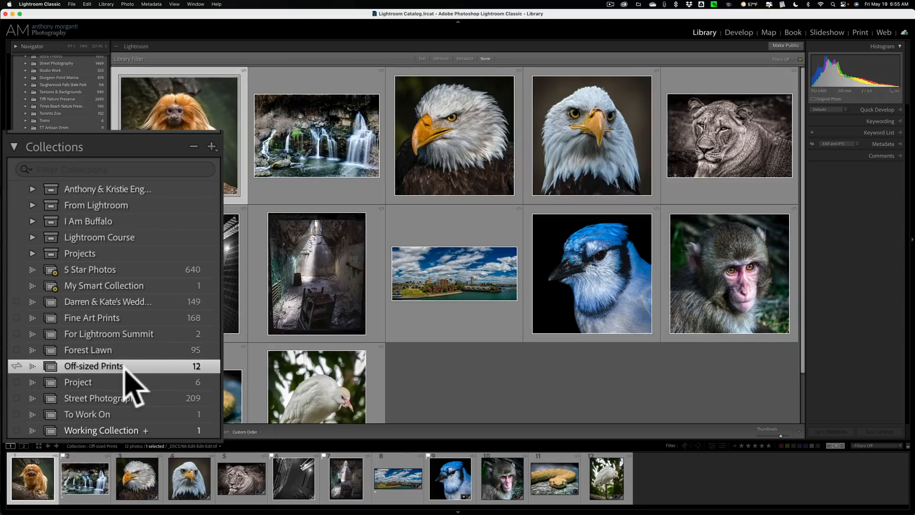
mouse_move(204, 386)
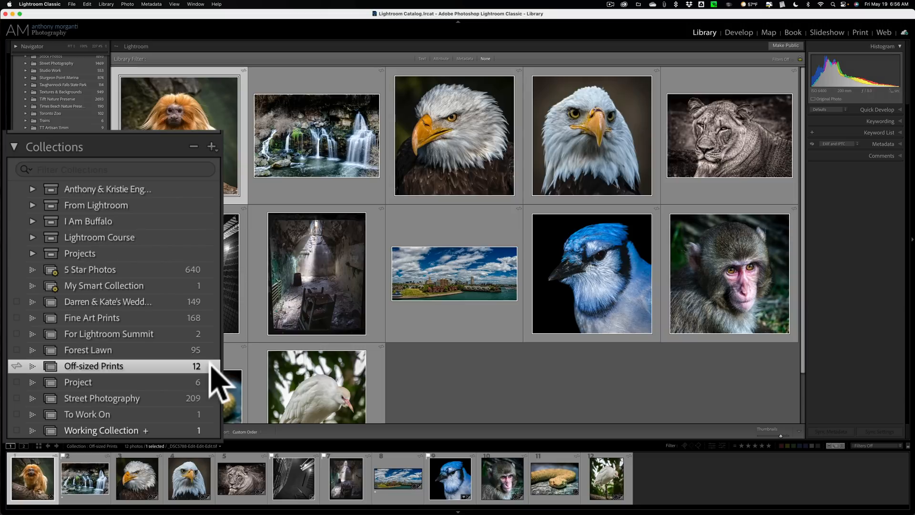
mouse_move(204, 393)
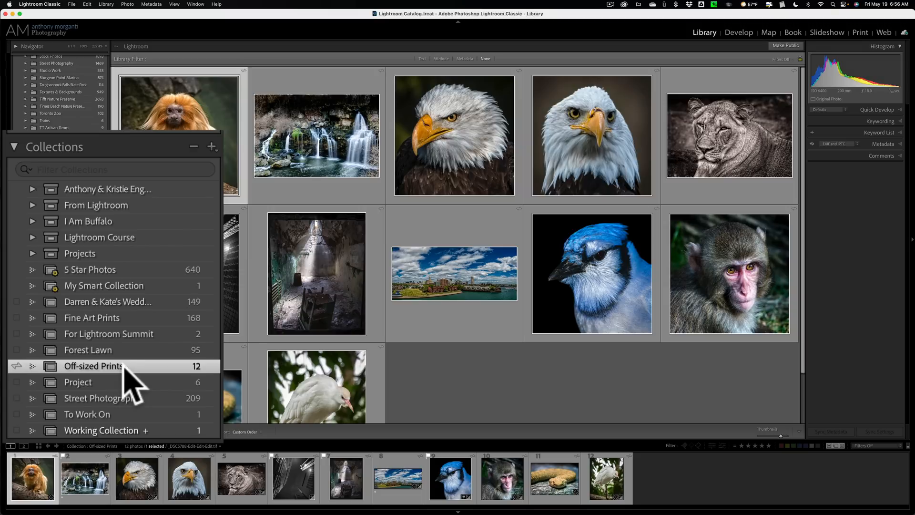
mouse_move(52, 387)
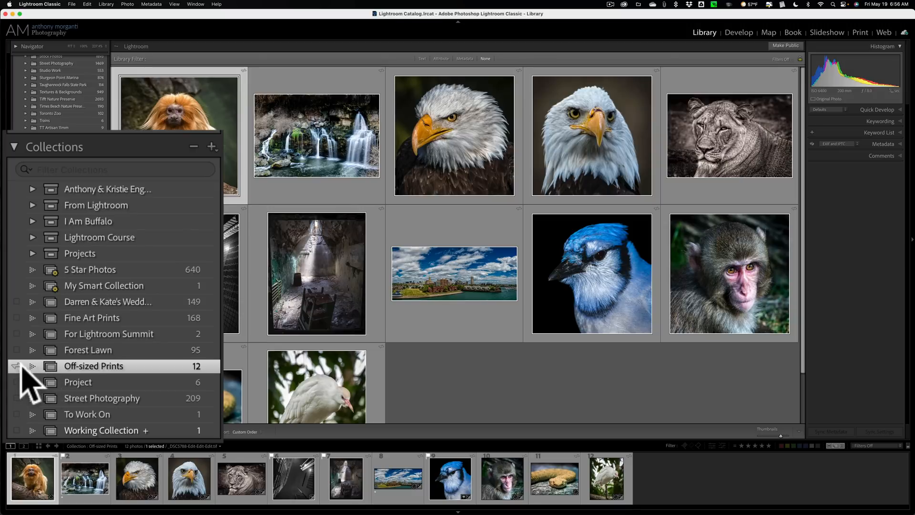
mouse_move(147, 395)
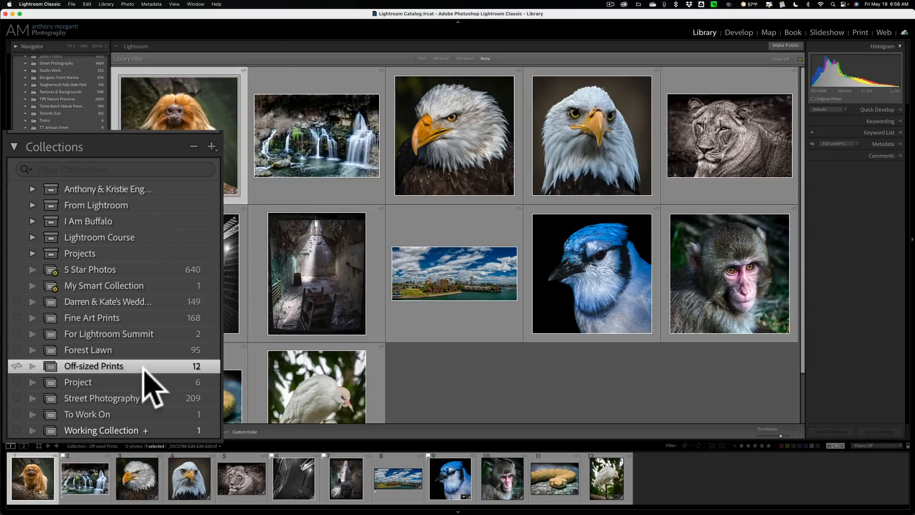
mouse_move(100, 431)
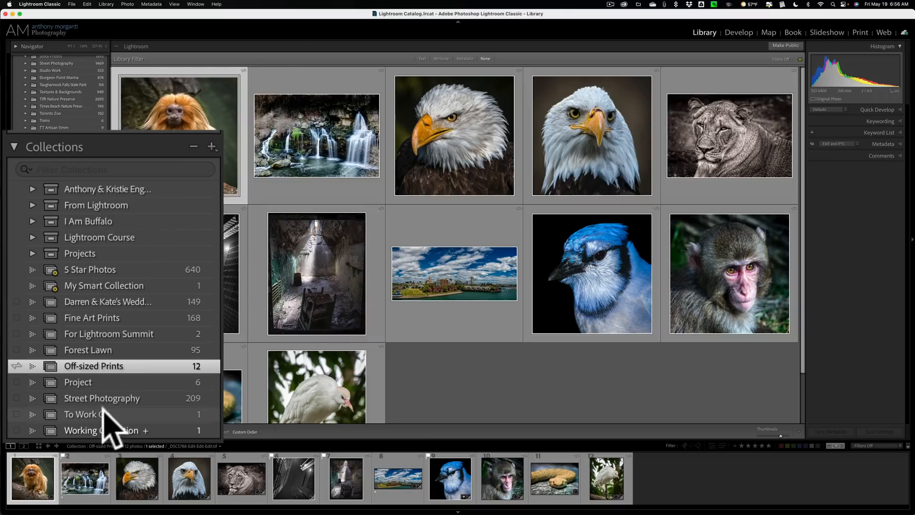
View the To Work On collection, then return to the Off-sized Prints collection.
left_click(100, 414)
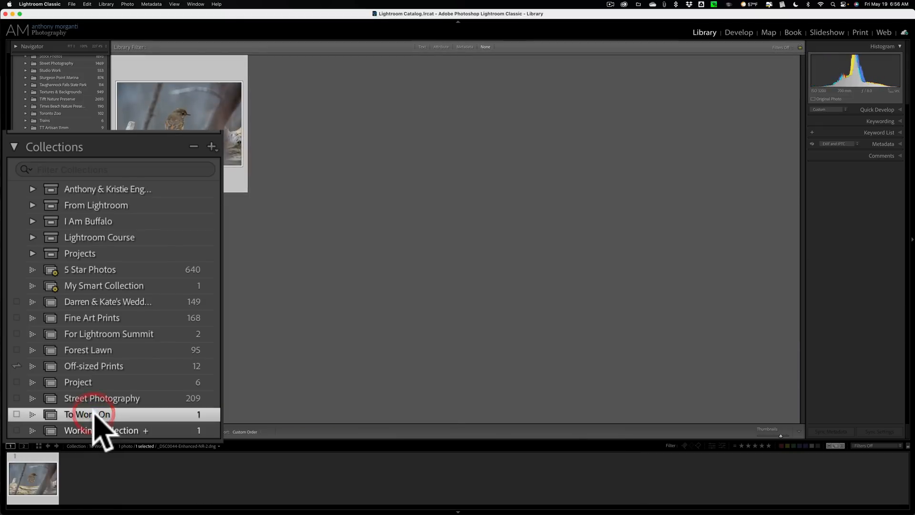
left_click(93, 414)
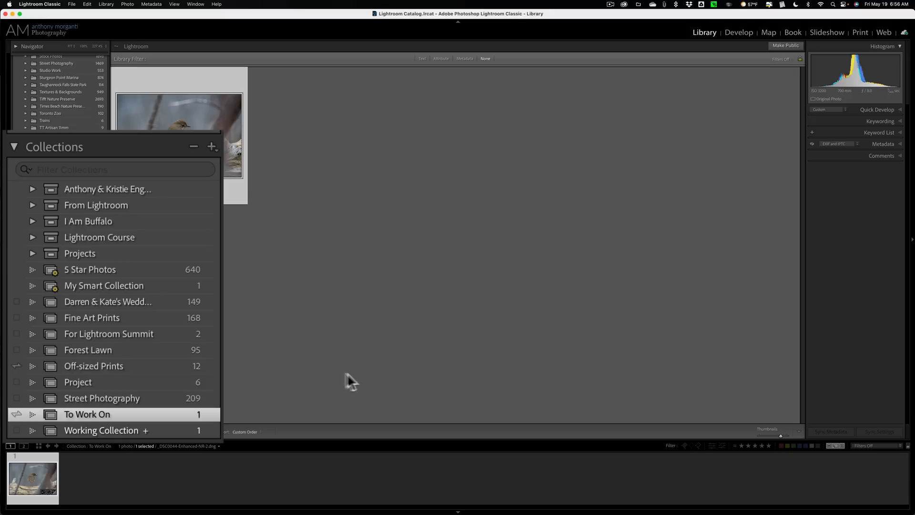
mouse_move(465, 387)
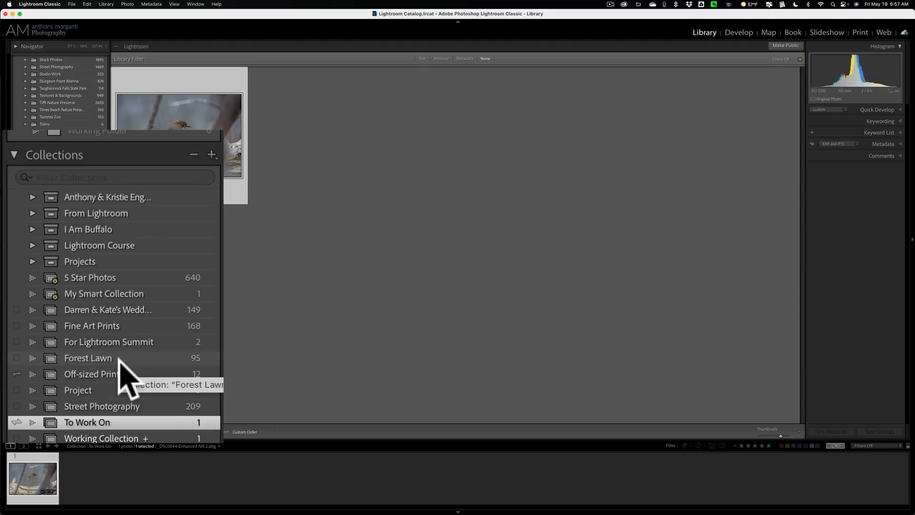
left_click(90, 373)
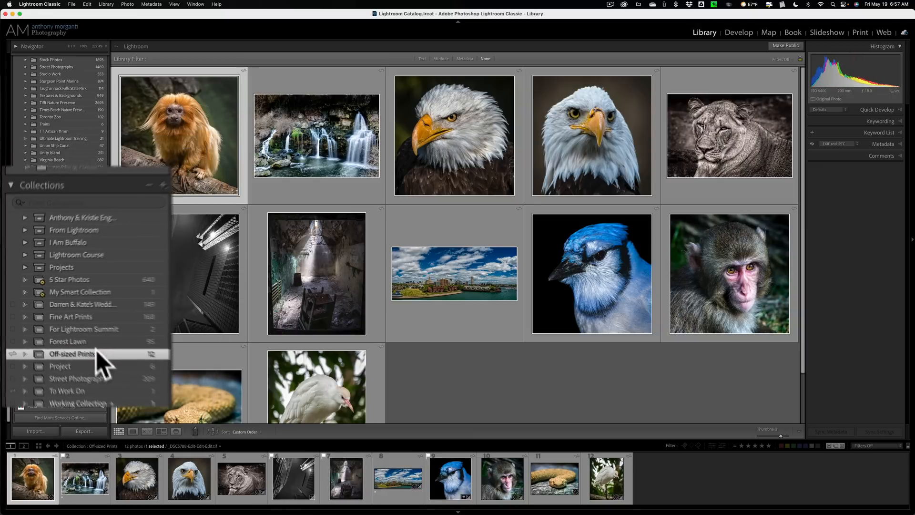
Start a new collection with Sync with Lightroom turned on.
left_click(187, 199)
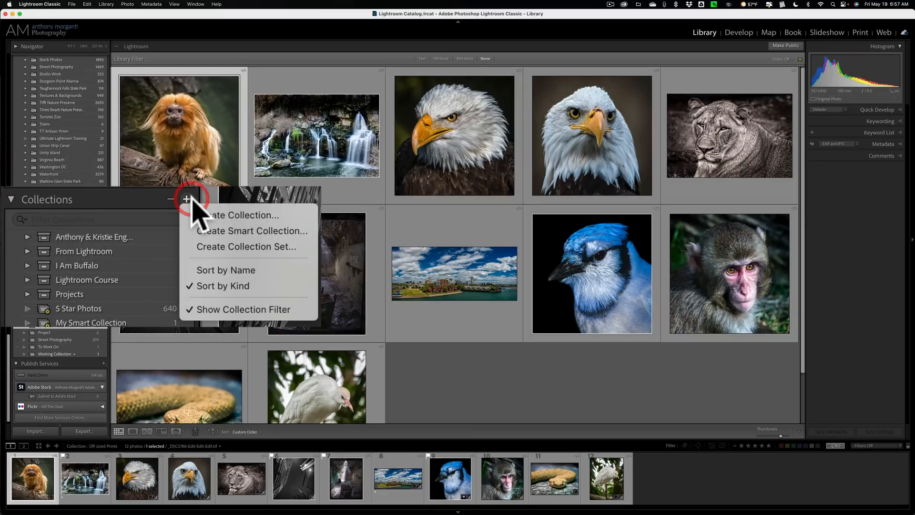
left_click(227, 214)
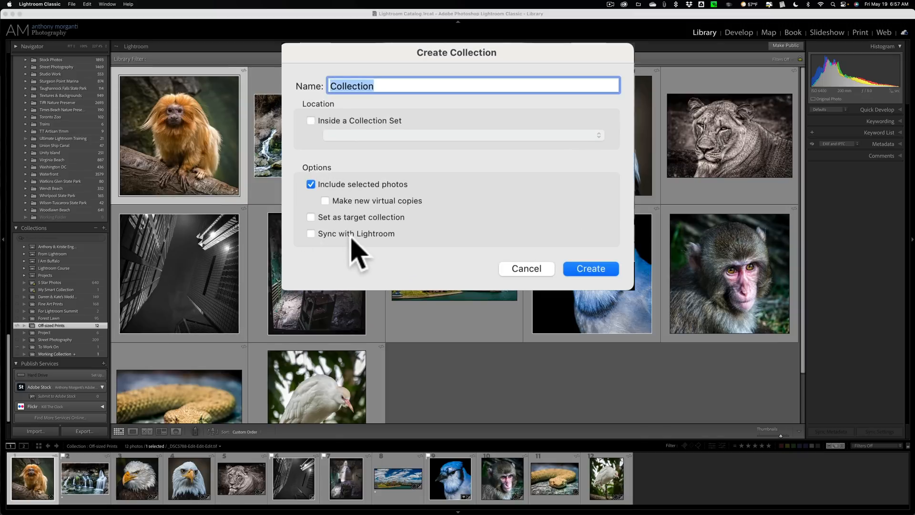
mouse_move(349, 252)
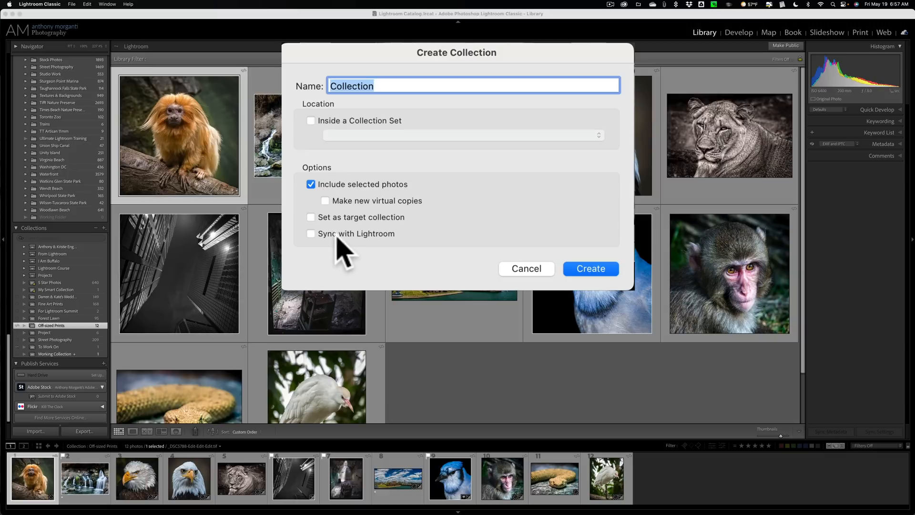
left_click(310, 233)
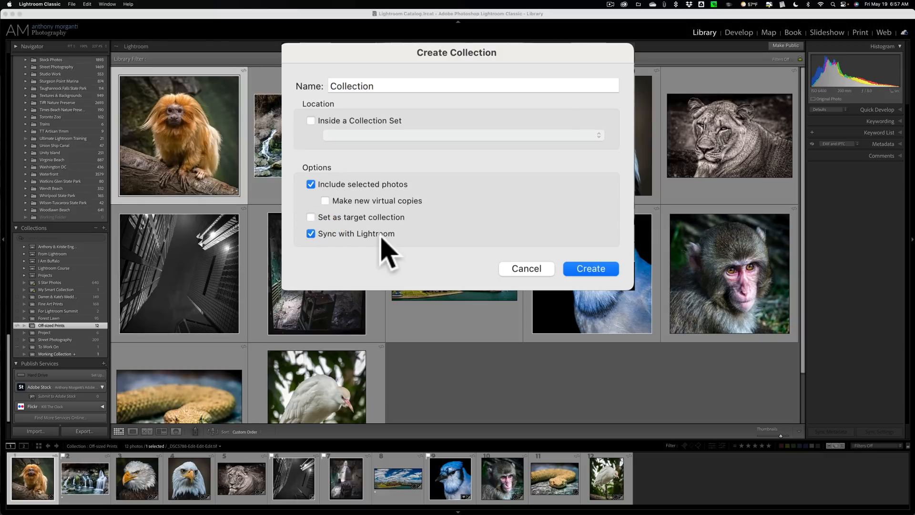
mouse_move(526, 275)
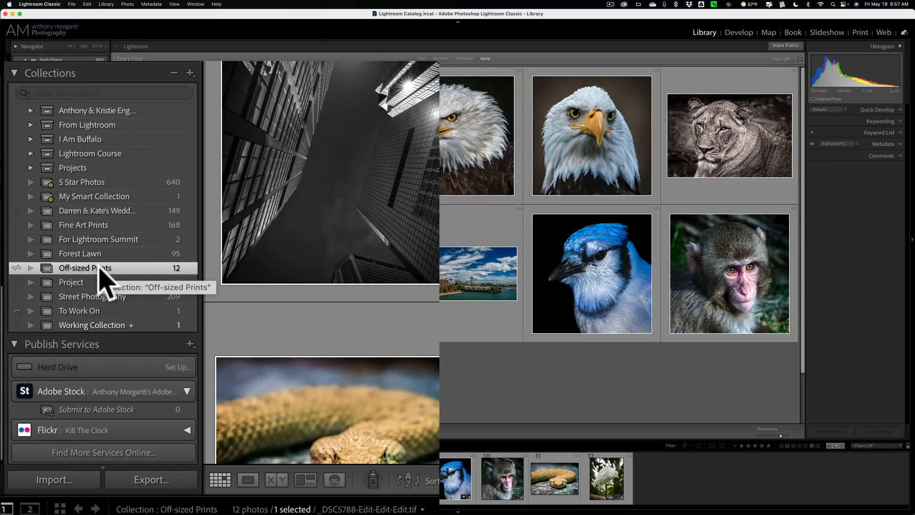
mouse_move(117, 277)
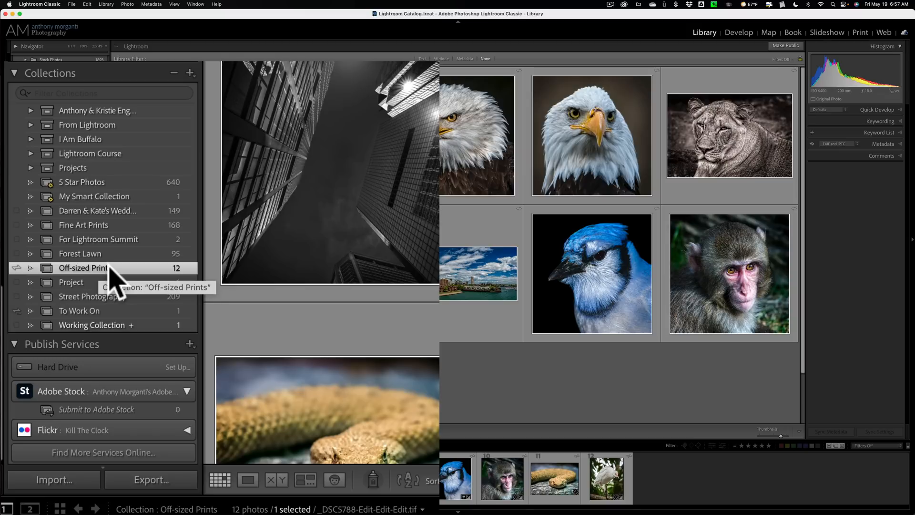
Show the Lightroom Links web link options for the Off-sized Prints collection.
right_click(84, 268)
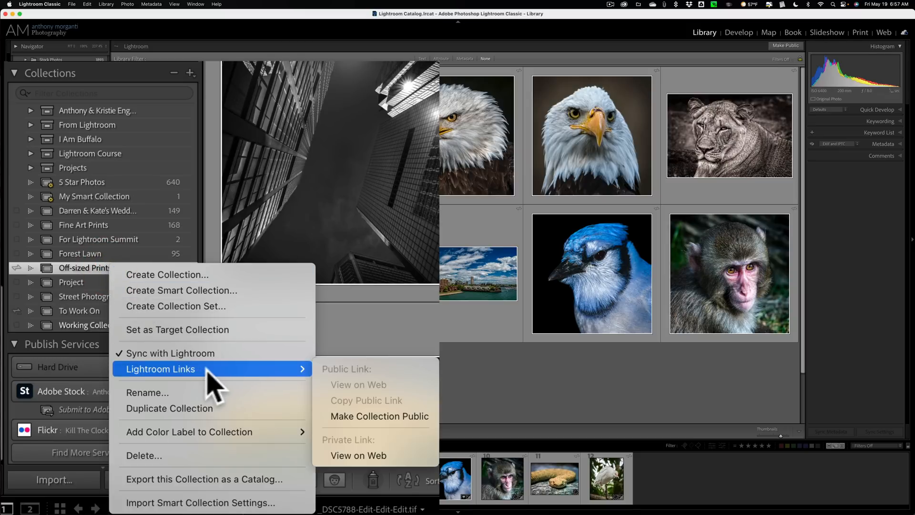
mouse_move(365, 391)
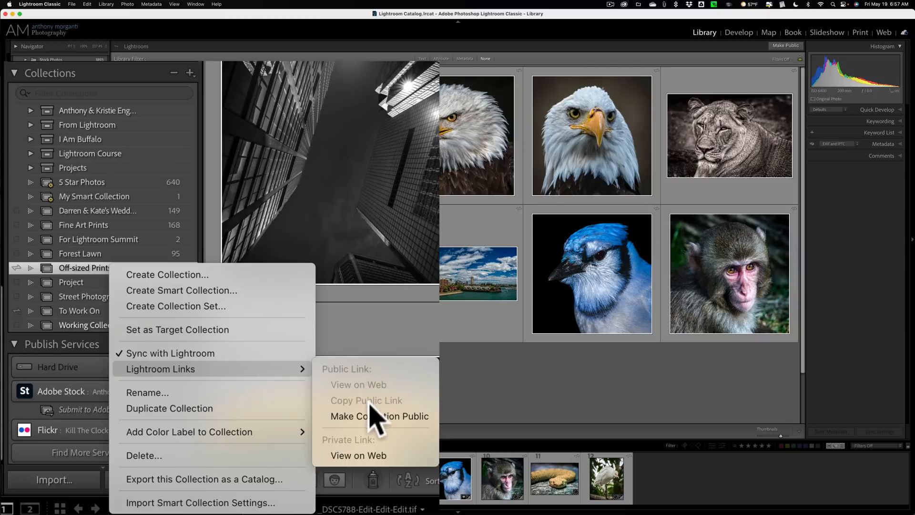
mouse_move(368, 469)
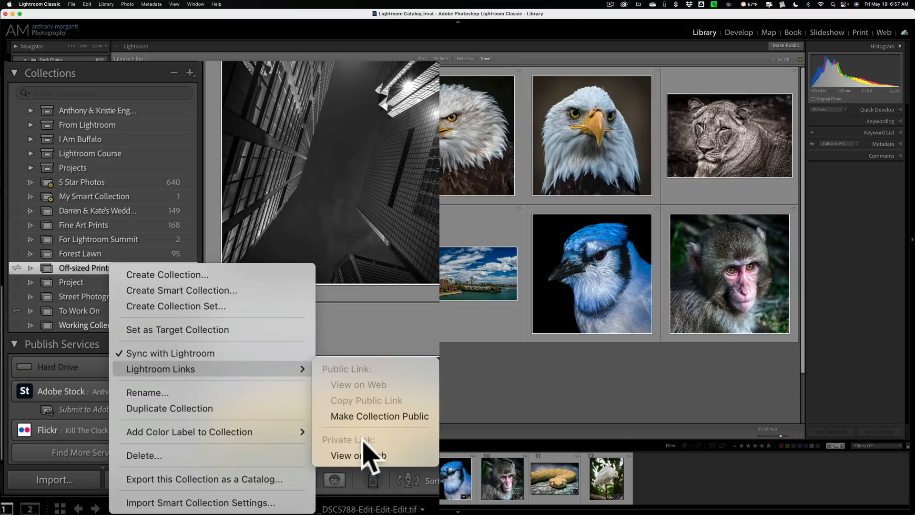
mouse_move(358, 455)
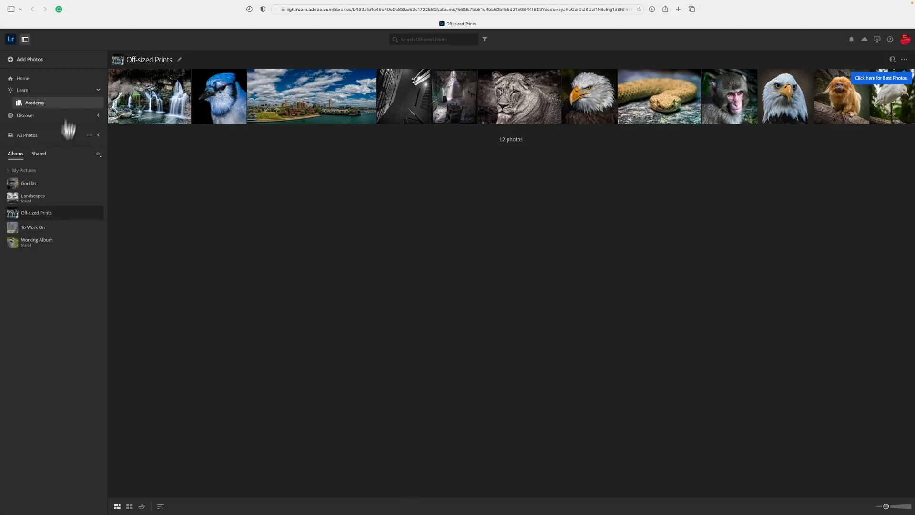
mouse_move(42, 104)
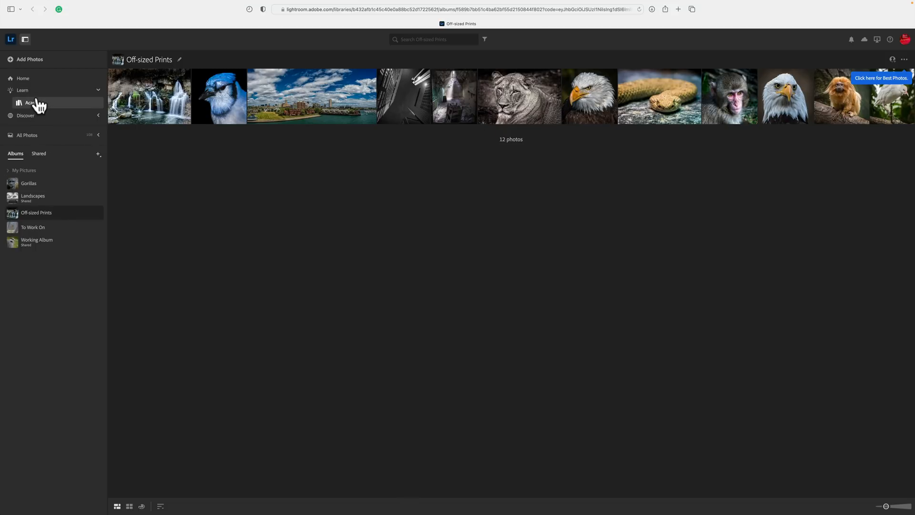
mouse_move(60, 107)
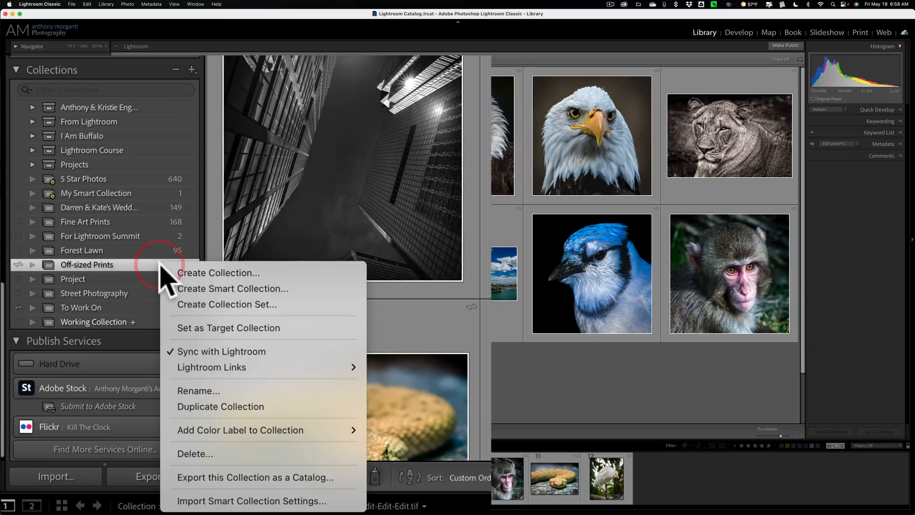
mouse_move(233, 369)
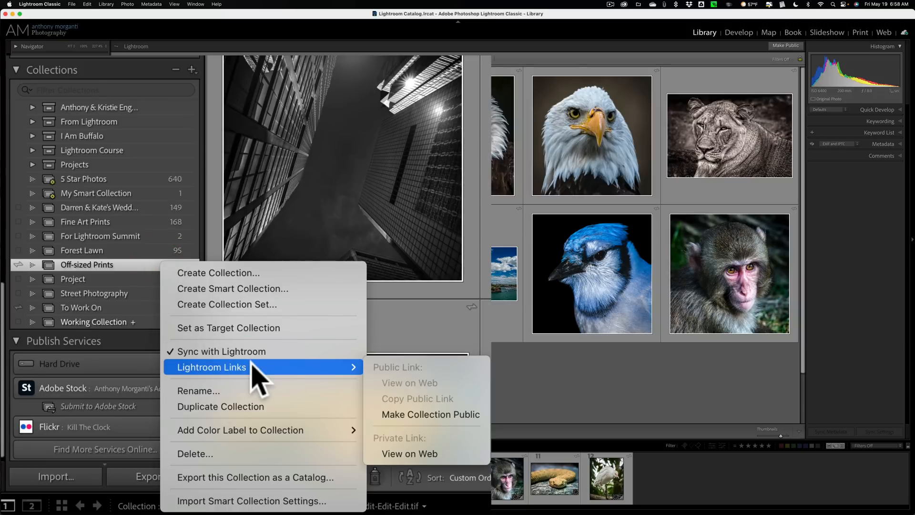
mouse_move(448, 418)
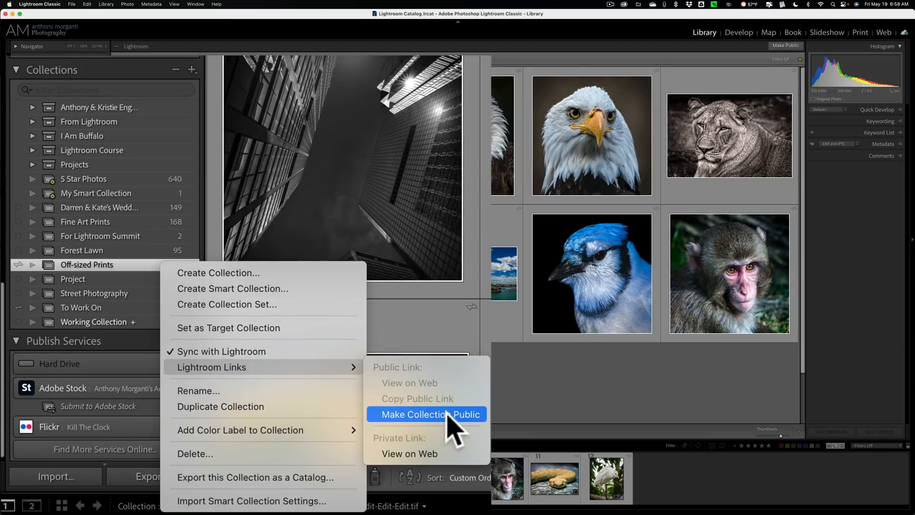
mouse_move(464, 441)
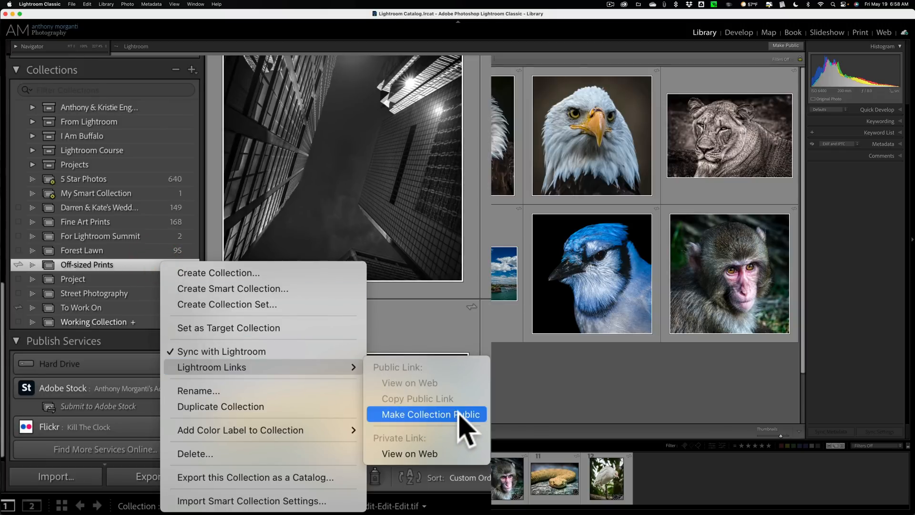
Choose Make Collection Public for Off-sized Prints under Lightroom Links.
left_click(431, 414)
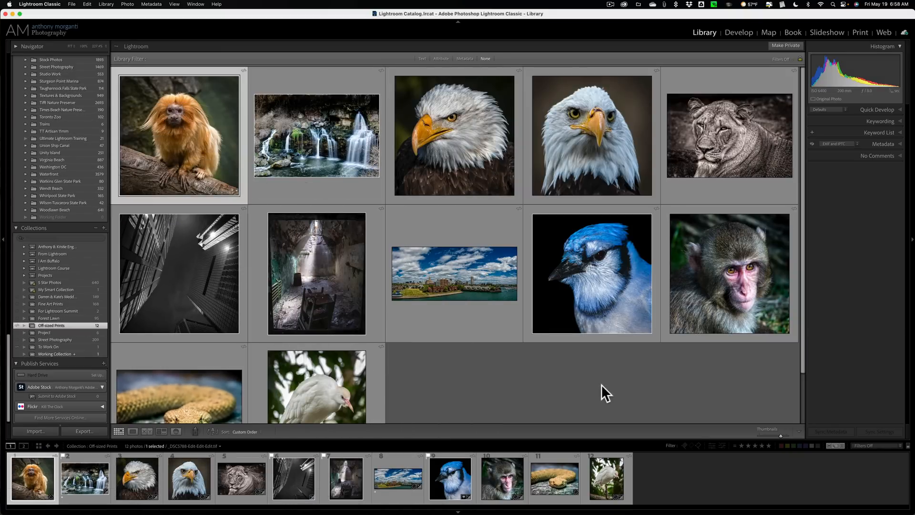
mouse_move(86, 331)
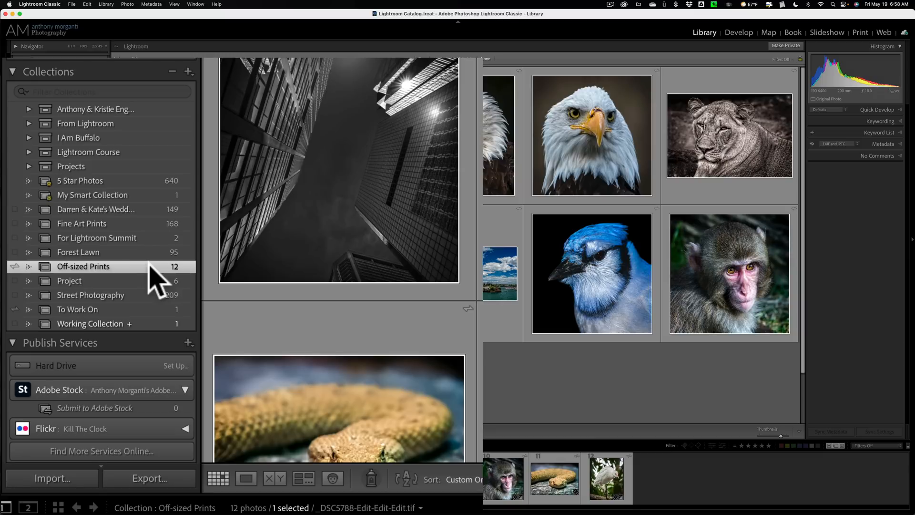
Copy the public link of the Off-sized Prints collection from Lightroom Links.
right_click(83, 267)
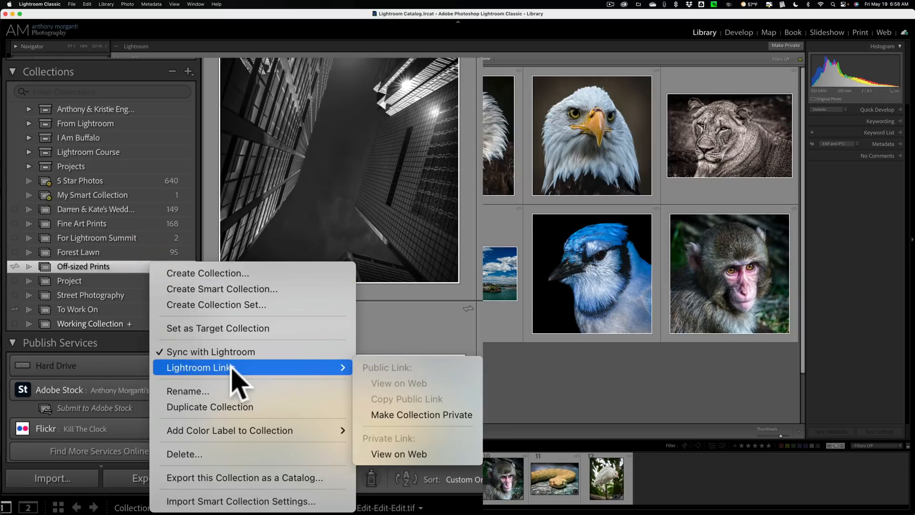
mouse_move(370, 389)
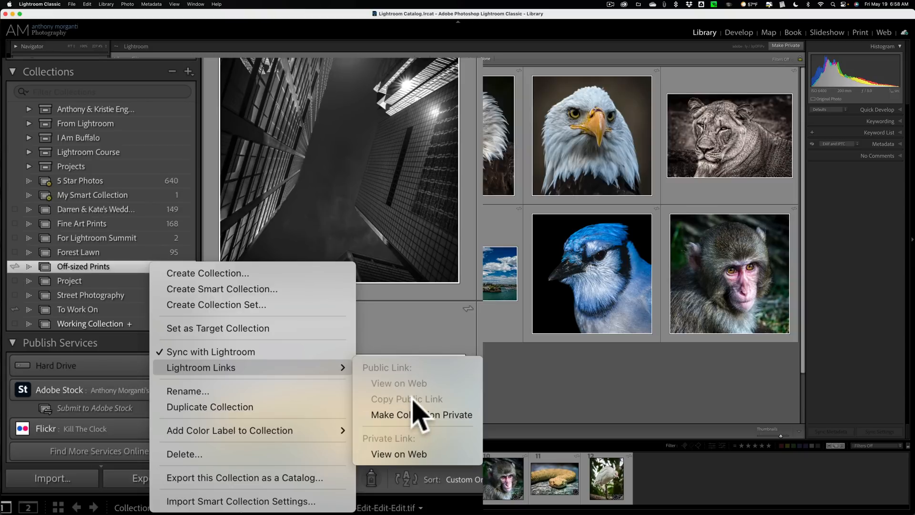
mouse_move(424, 420)
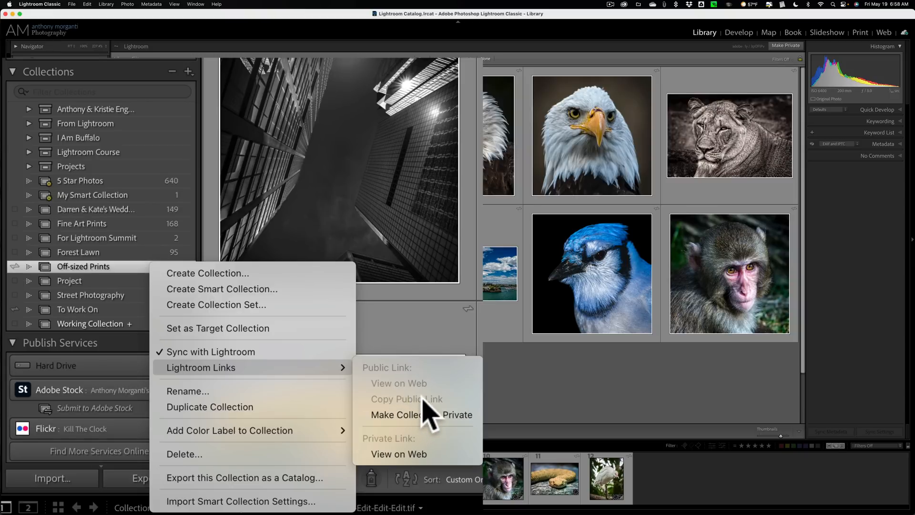
mouse_move(436, 423)
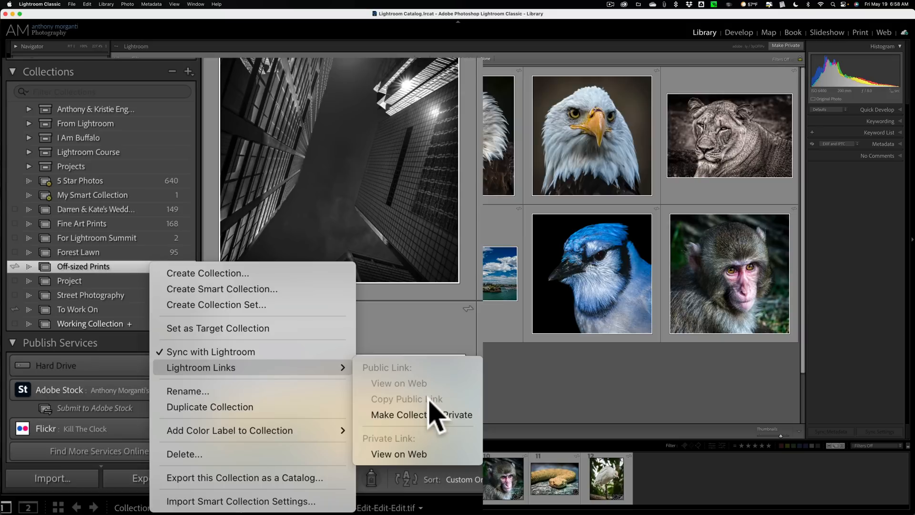
mouse_move(435, 373)
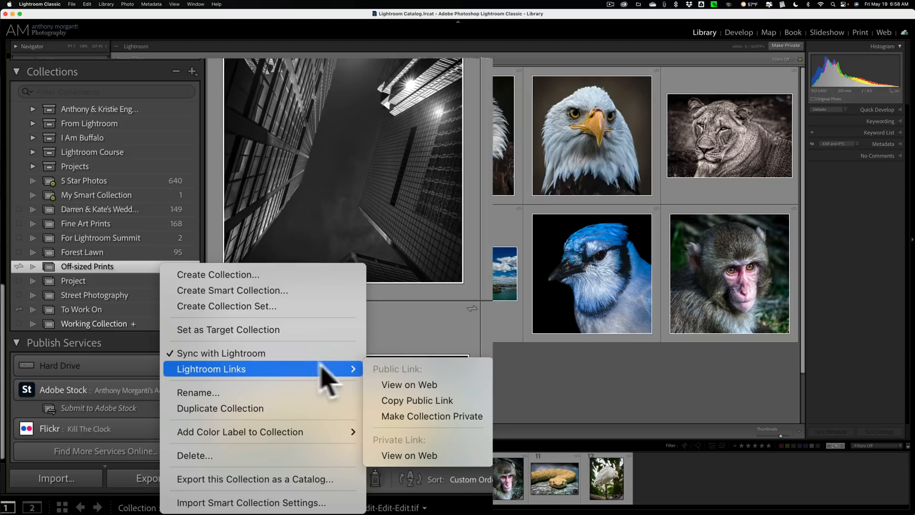
mouse_move(395, 383)
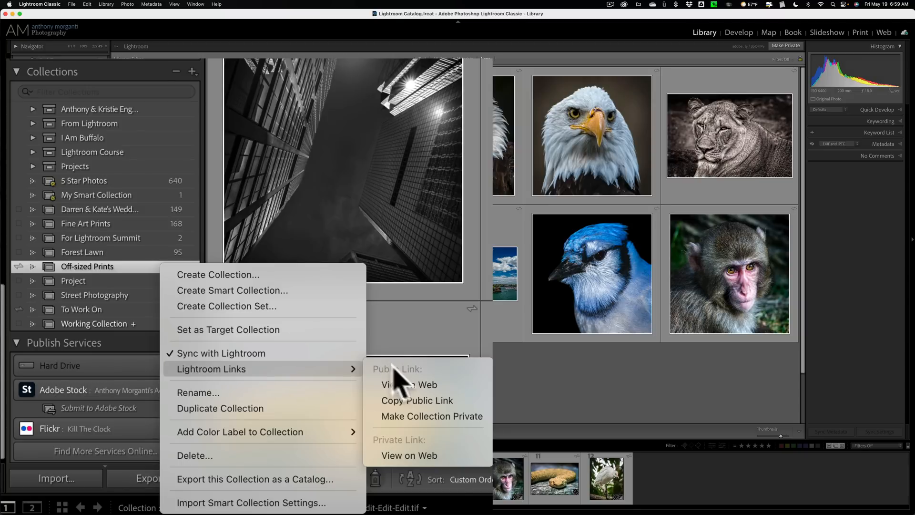
mouse_move(441, 407)
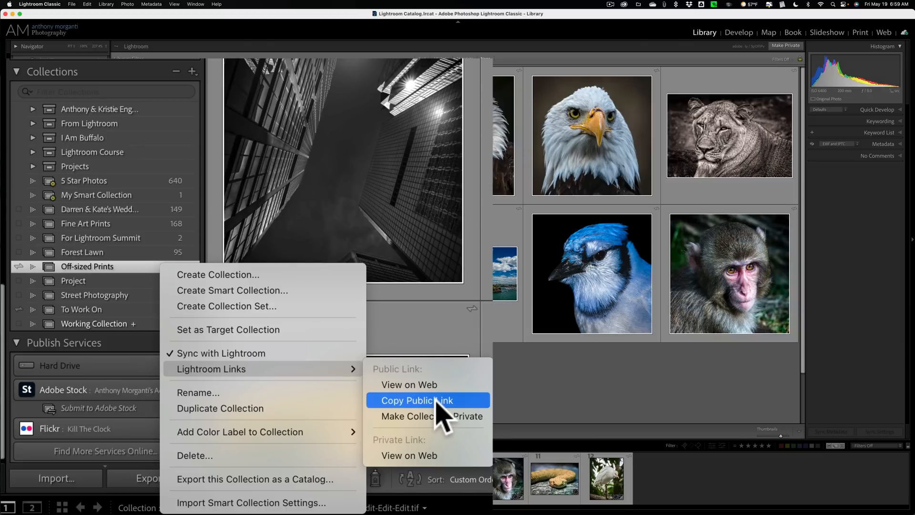
left_click(416, 399)
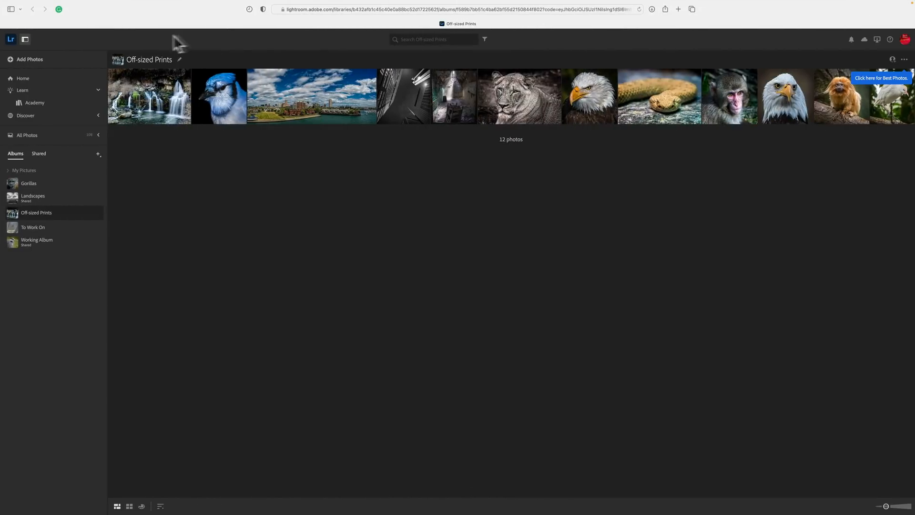
mouse_move(321, 121)
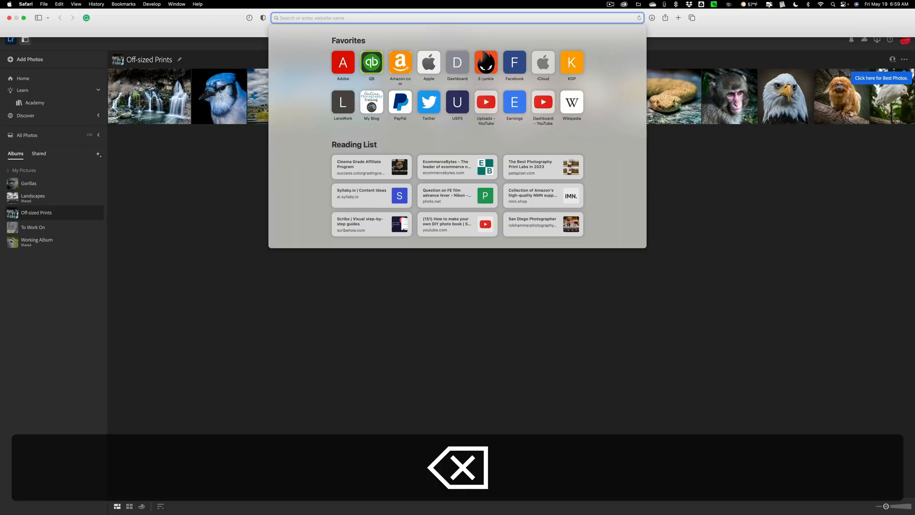
Paste the copied public link into Safari and load the shared page.
key("cmd+v")
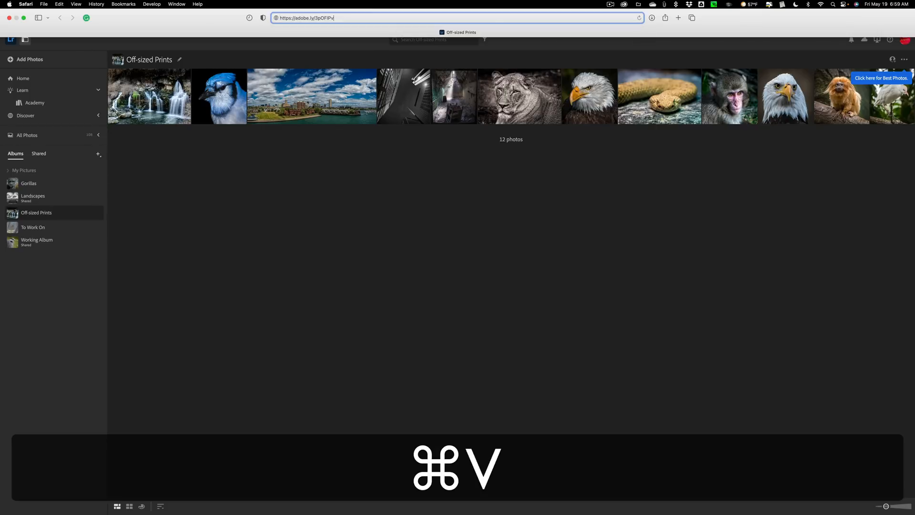
key("Return")
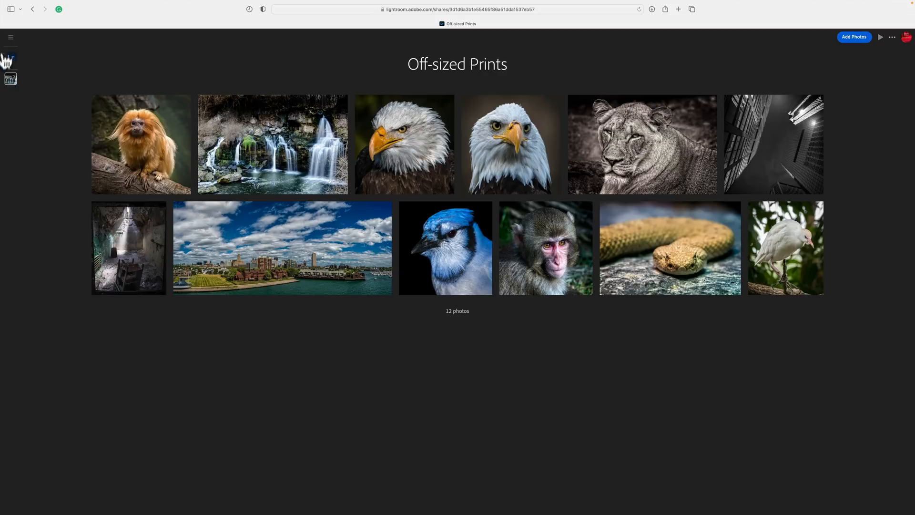
Toggle the album list open and closed, then open the first photo full size.
left_click(10, 37)
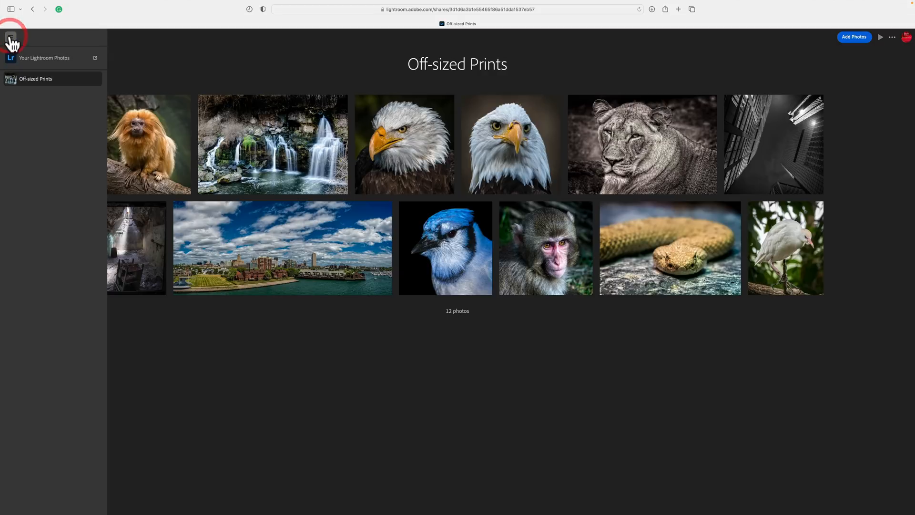
left_click(10, 37)
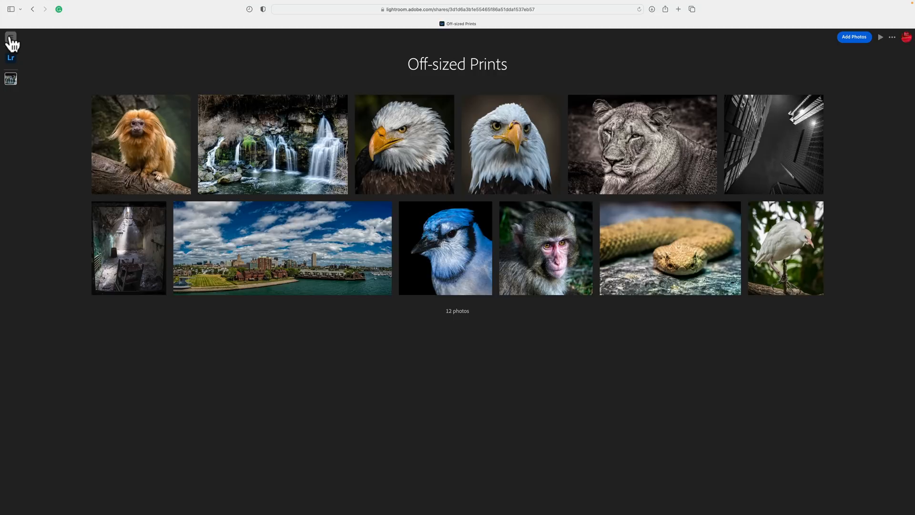
left_click(141, 145)
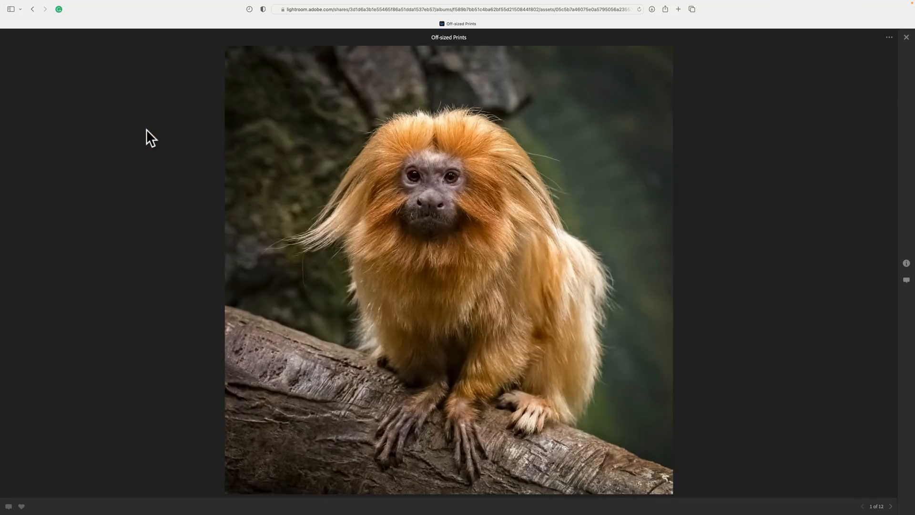
mouse_move(633, 367)
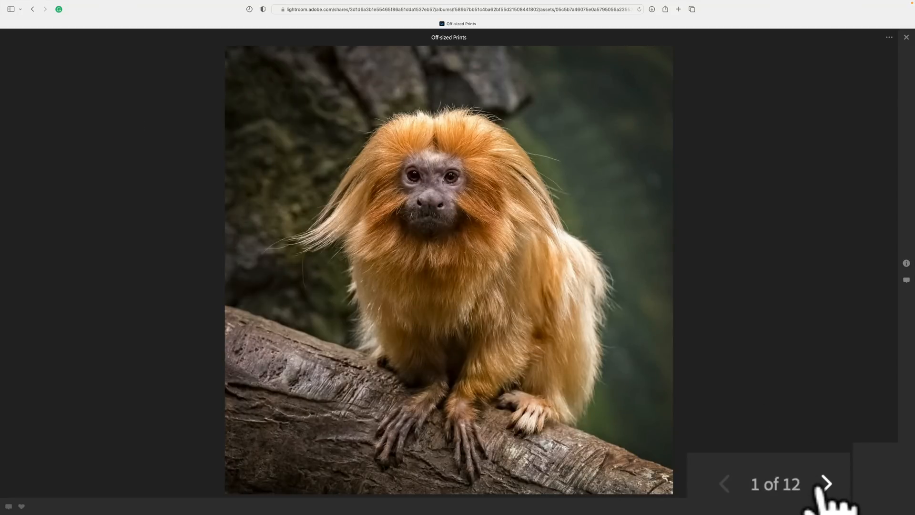
Advance through the shared album to the blue jay, photo 9 of 12.
left_click(826, 484)
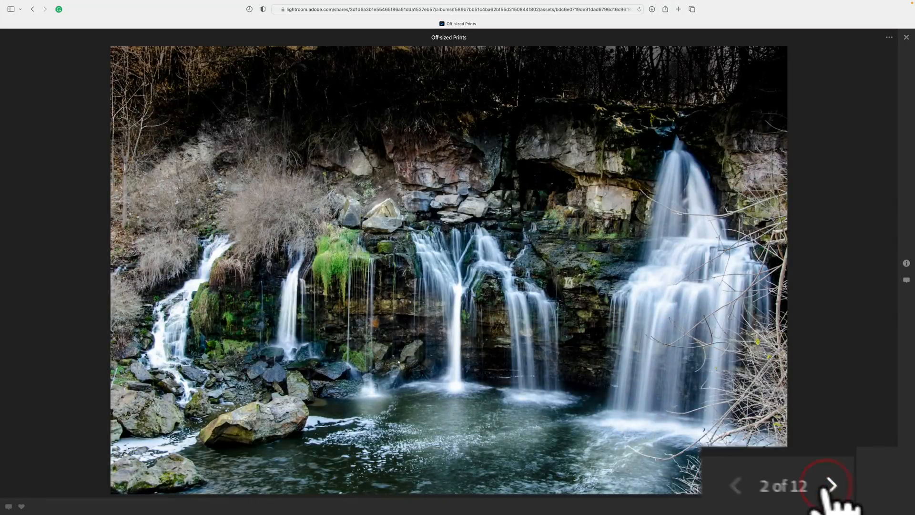
left_click(833, 485)
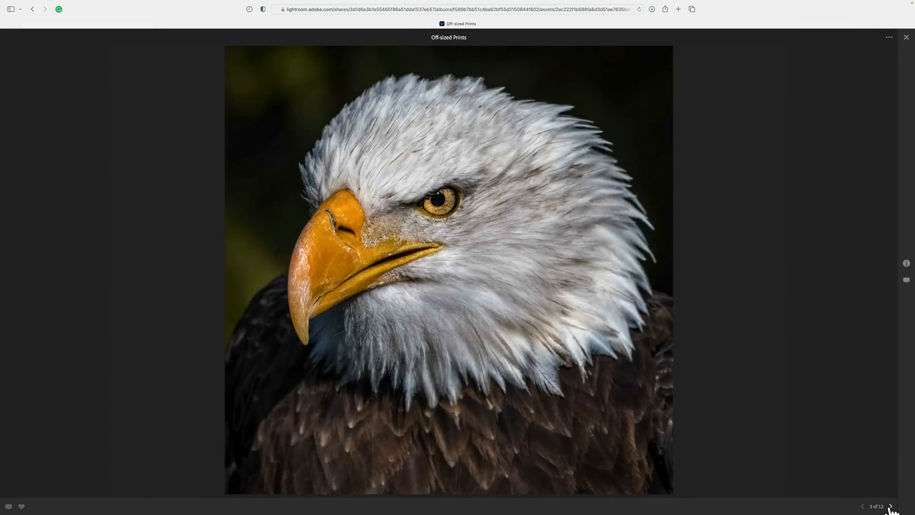
left_click(889, 506)
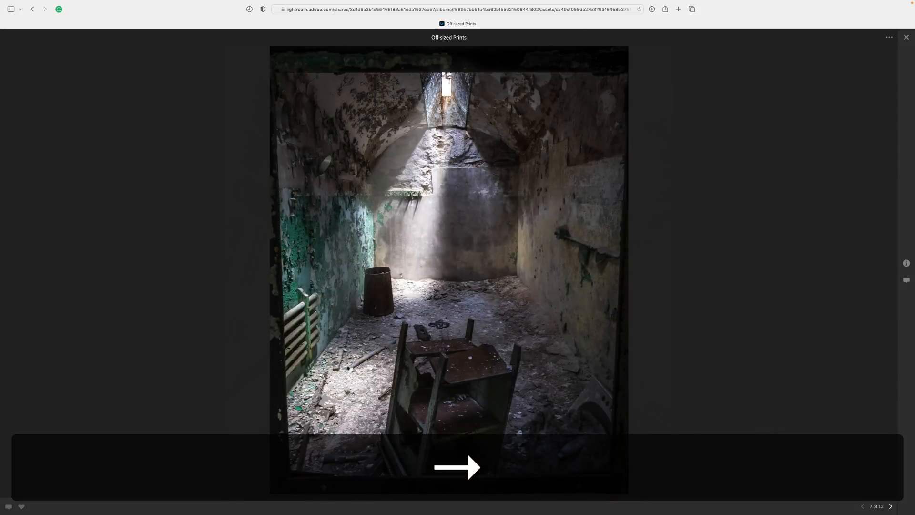
left_click(458, 467)
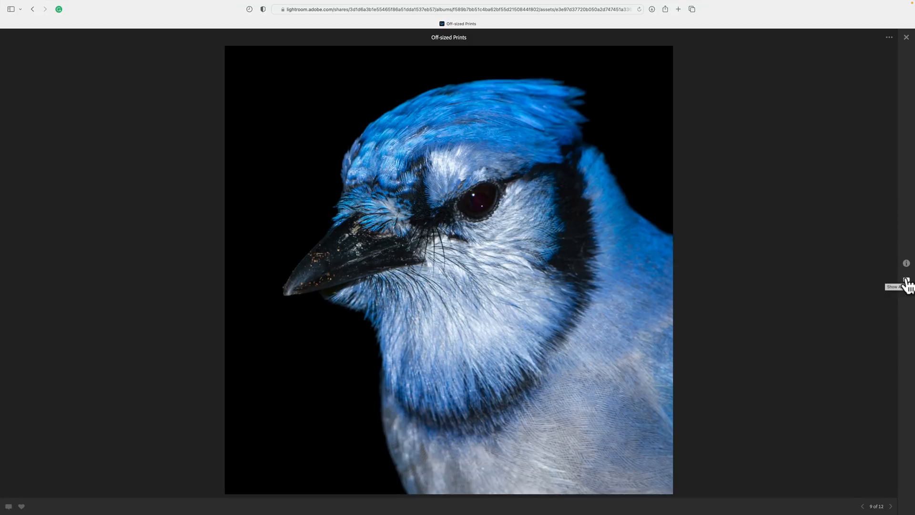
Open the Activity panel for the blue jay photo, which shows no comments.
left_click(906, 286)
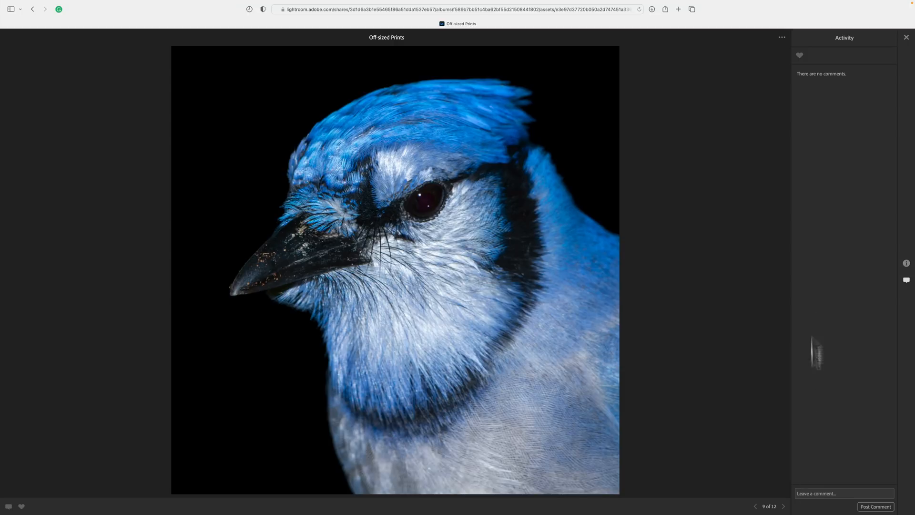
mouse_move(801, 55)
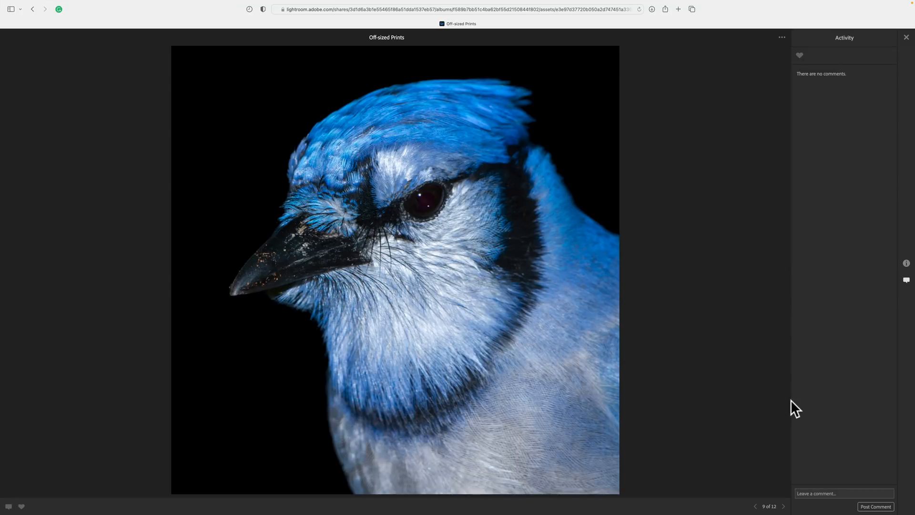
mouse_move(861, 296)
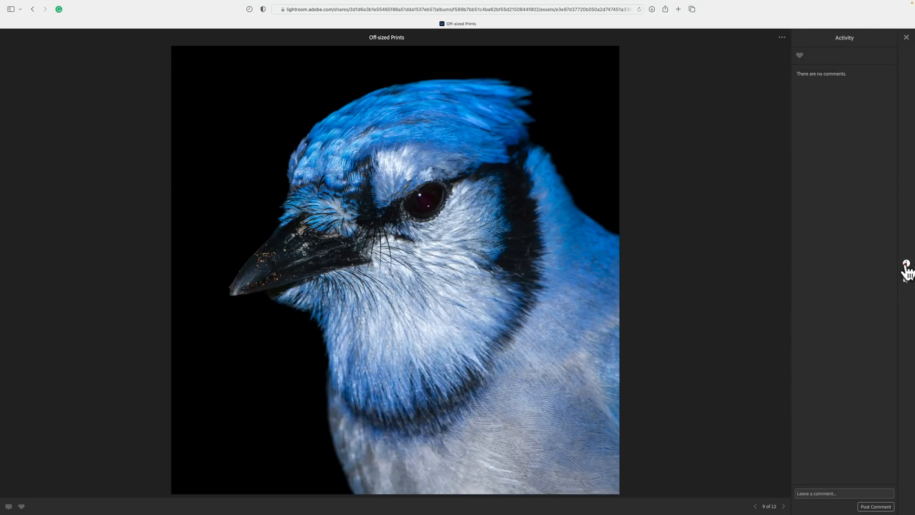
Show the Info panel and browse to the Buffalo, New York panorama (8 of 12).
left_click(905, 263)
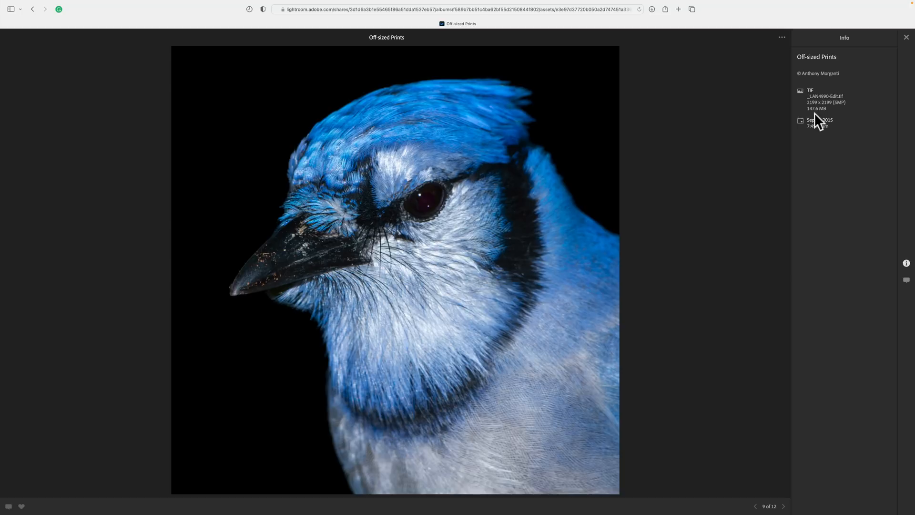
mouse_move(834, 115)
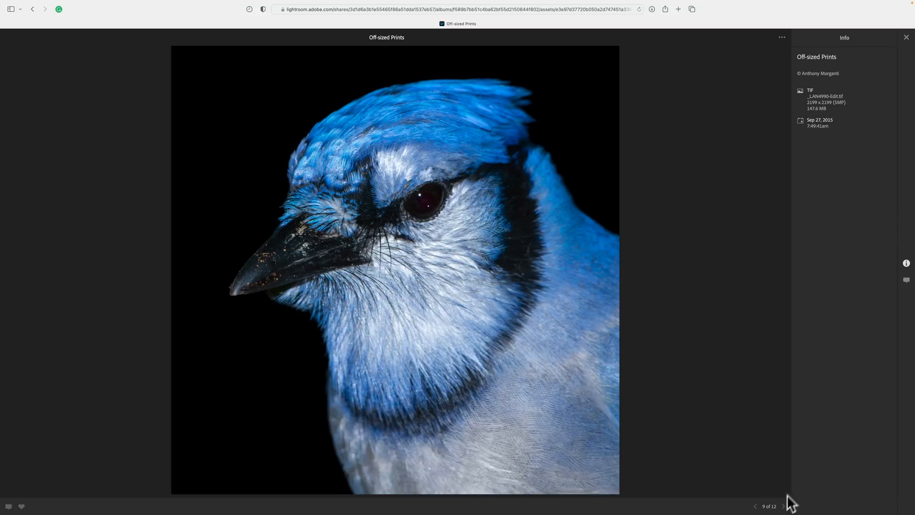
left_click(783, 506)
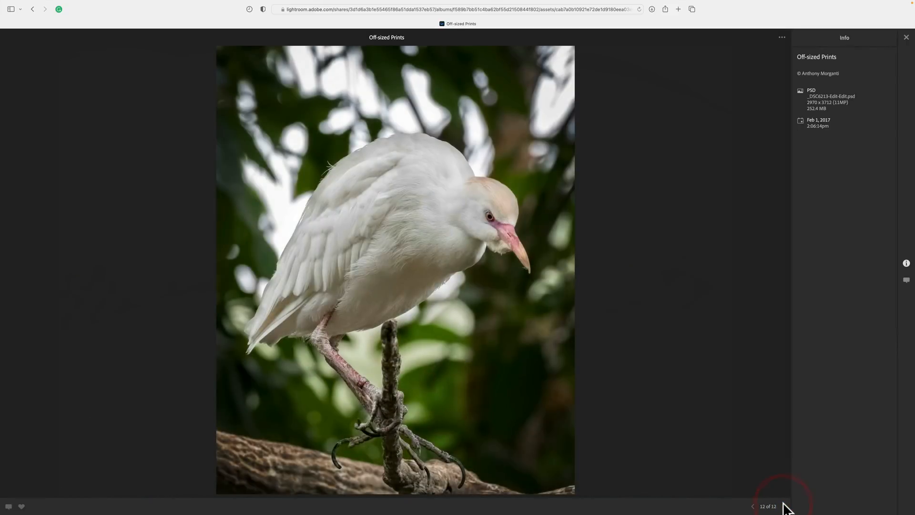
left_click(752, 506)
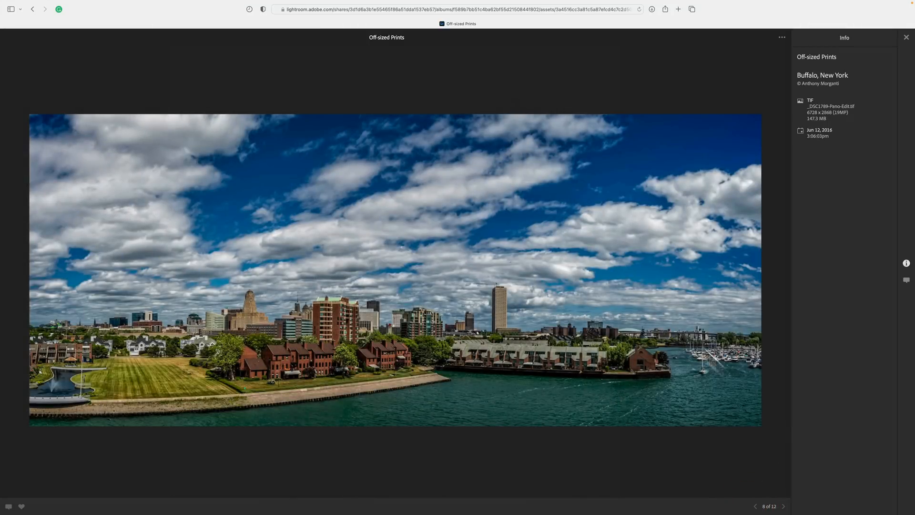
mouse_move(520, 248)
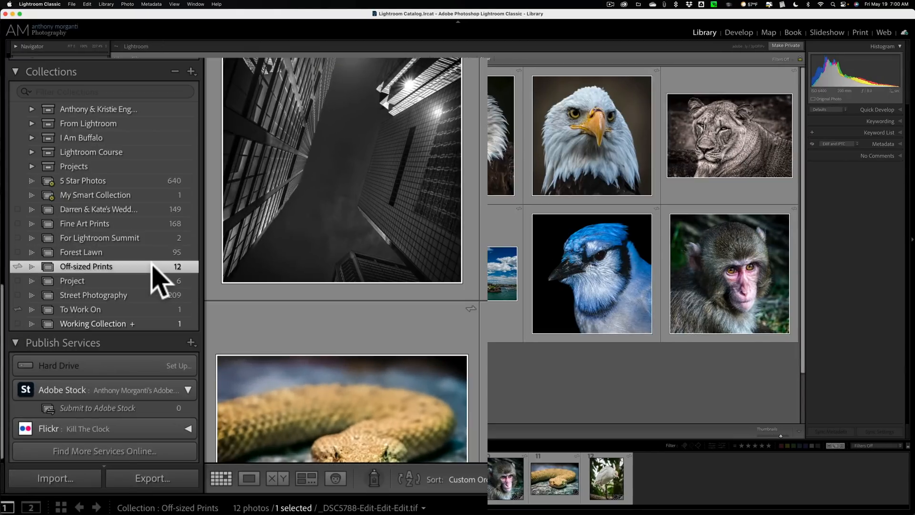
right_click(87, 266)
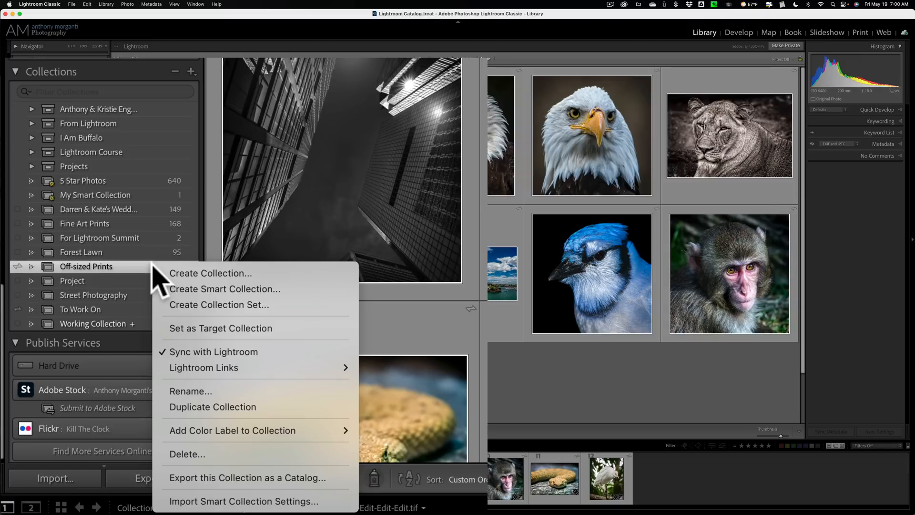
mouse_move(203, 367)
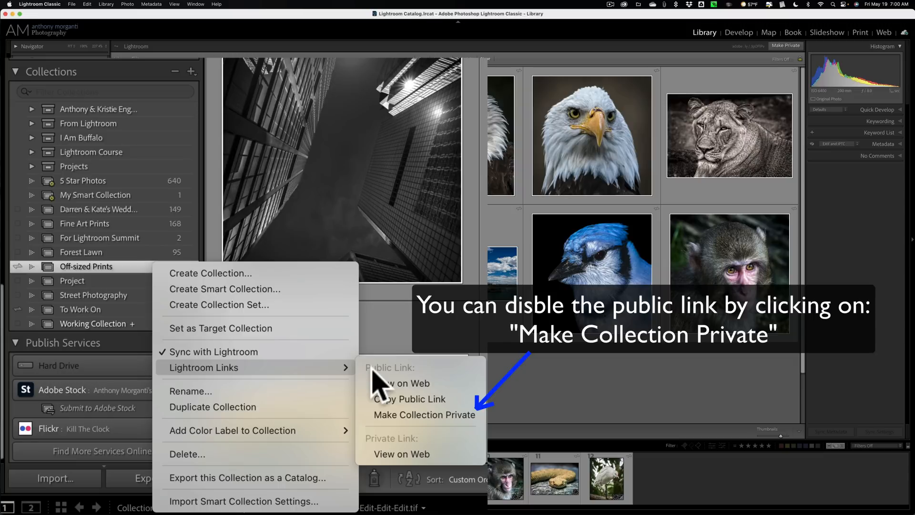
left_click(408, 399)
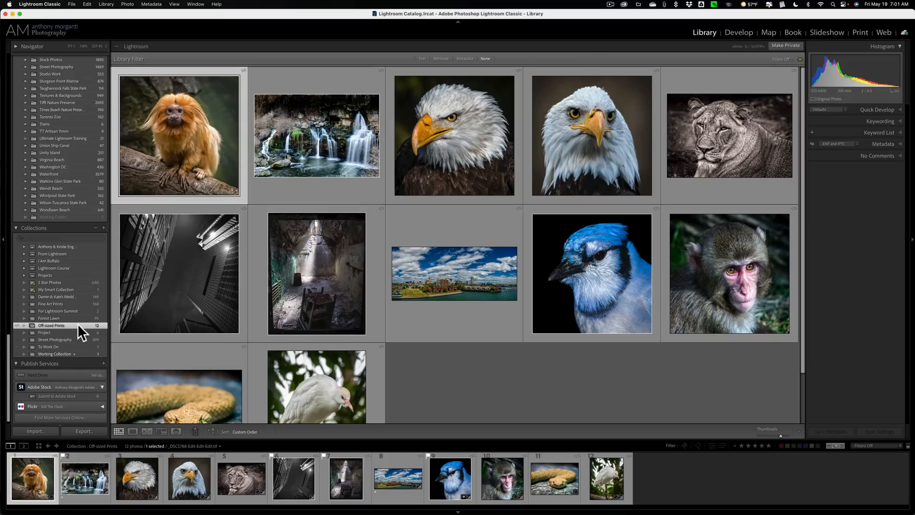
mouse_move(79, 332)
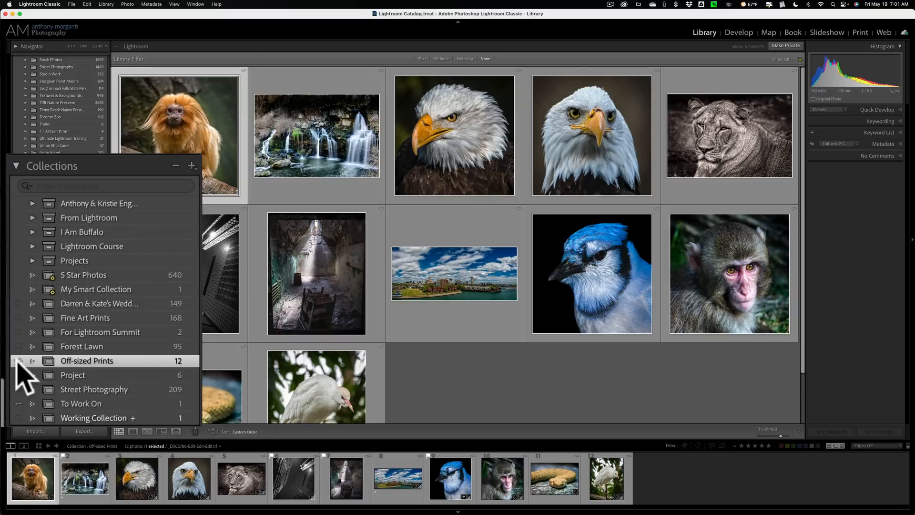
Bring up the Stop Syncing confirmation from the Off-sized Prints sync icon.
left_click(23, 361)
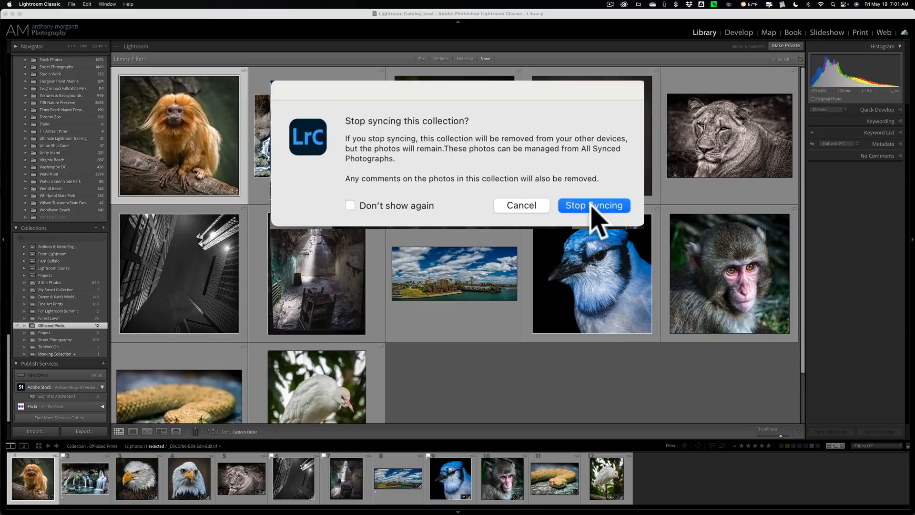
mouse_move(504, 172)
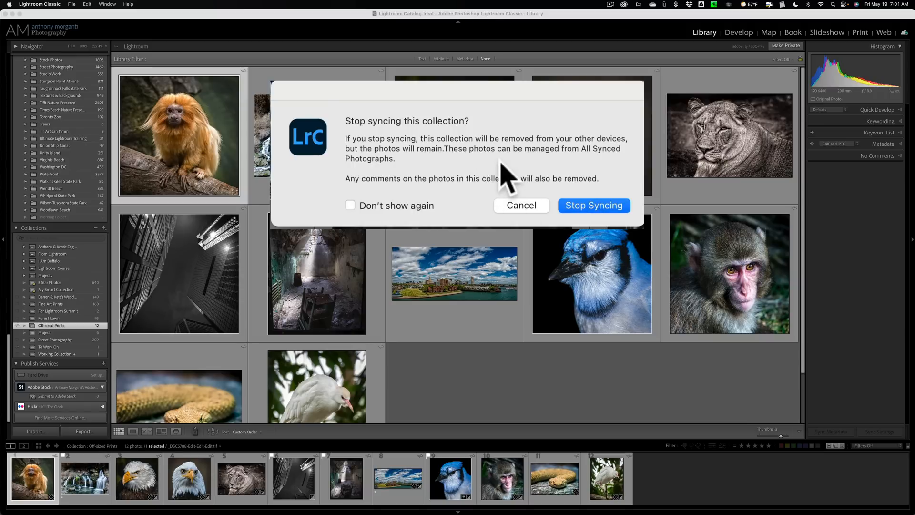